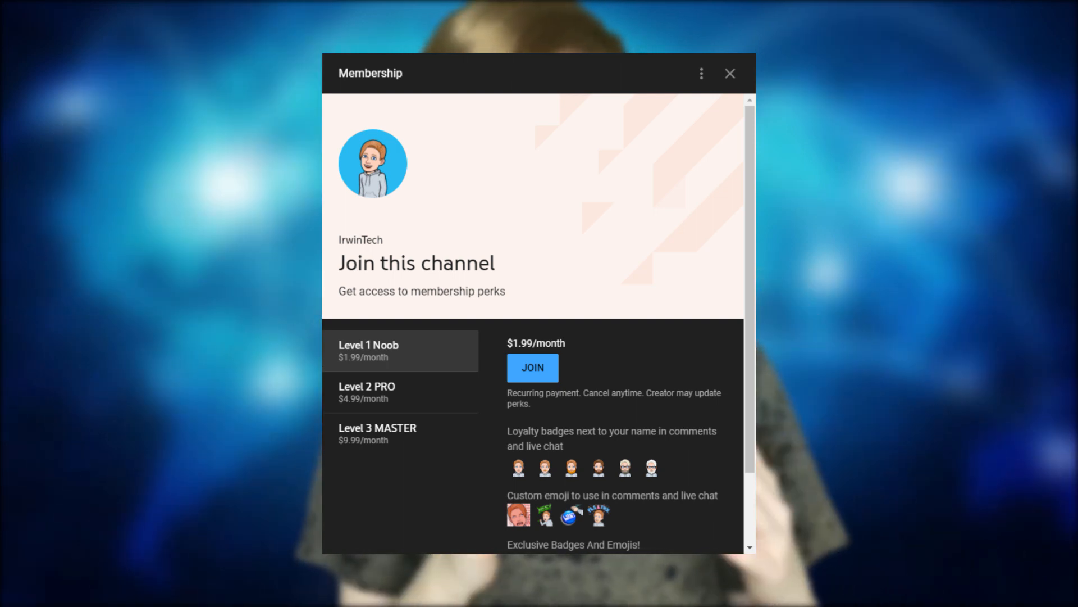
Step: Start downloading the Windows installer from the Windscribe download page
click(729, 74)
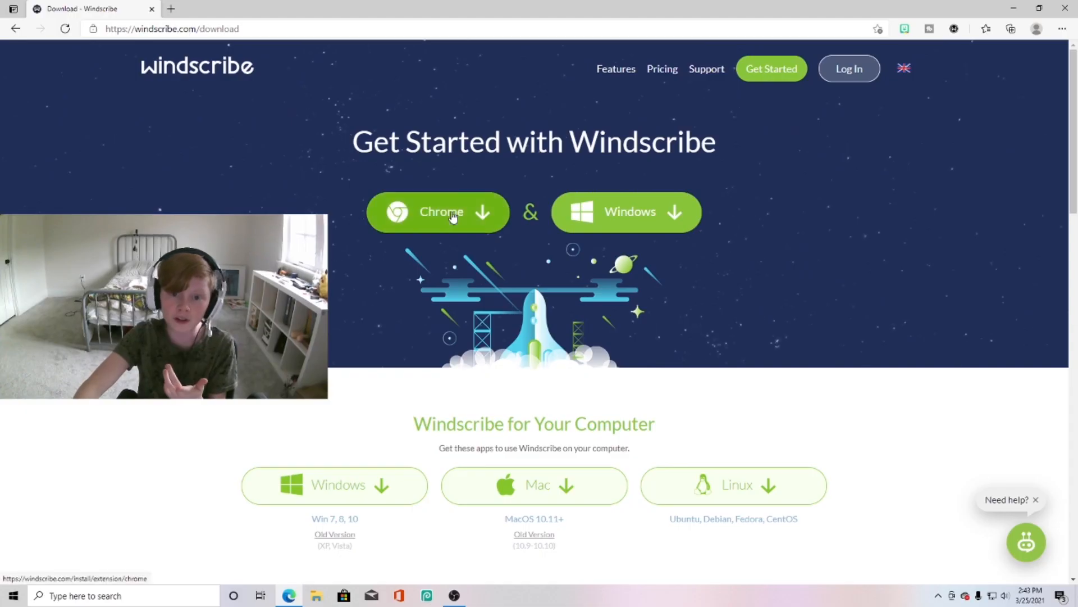
mouse_move(770, 490)
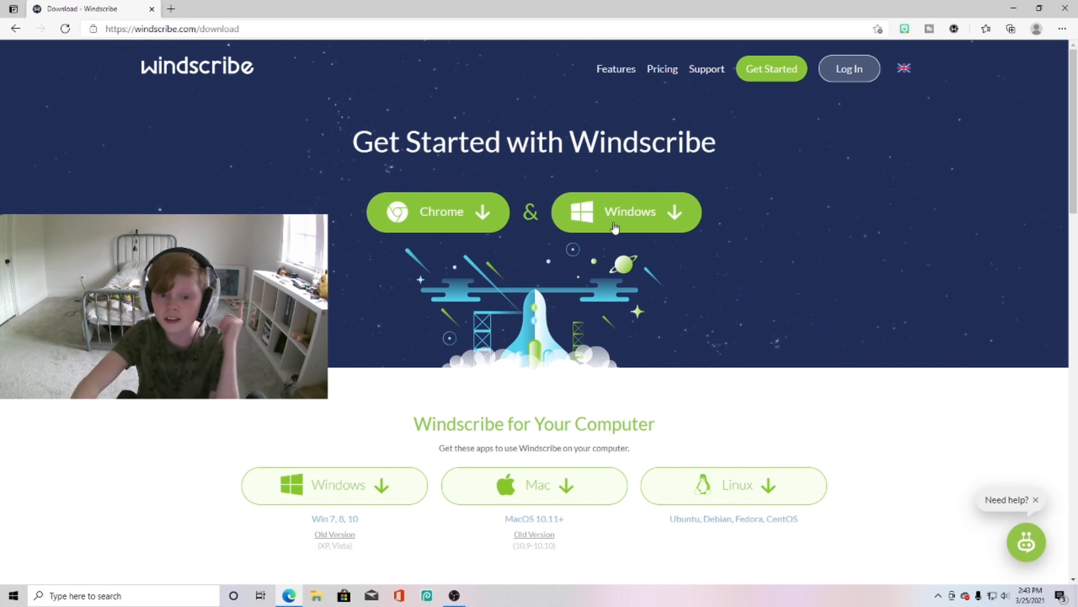
mouse_move(619, 221)
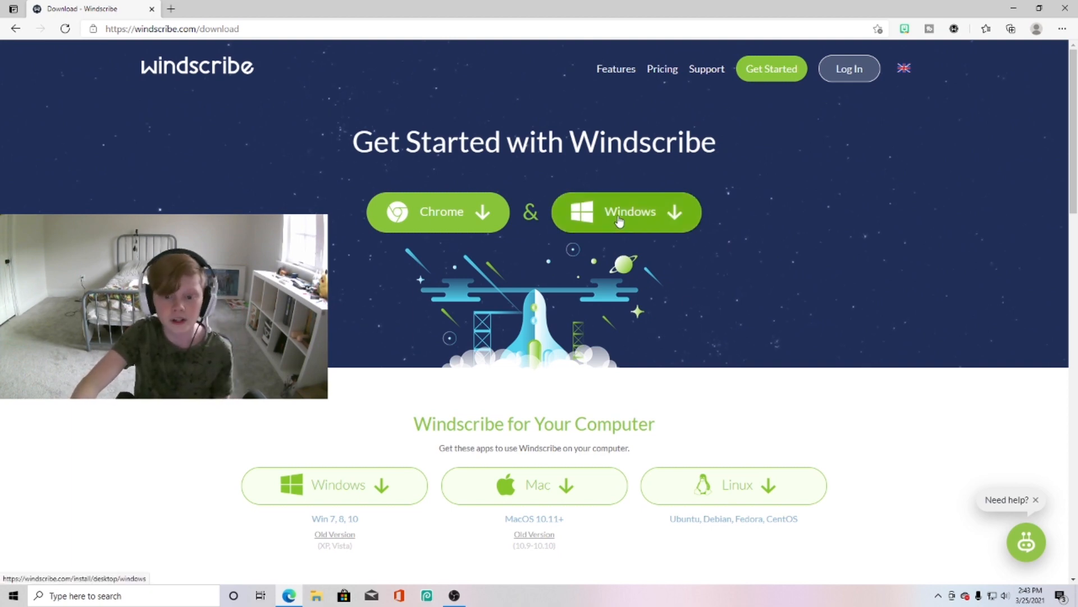
Step: Install Windscribe 1.83 with Express Install and launch it from the final setup screen
click(626, 211)
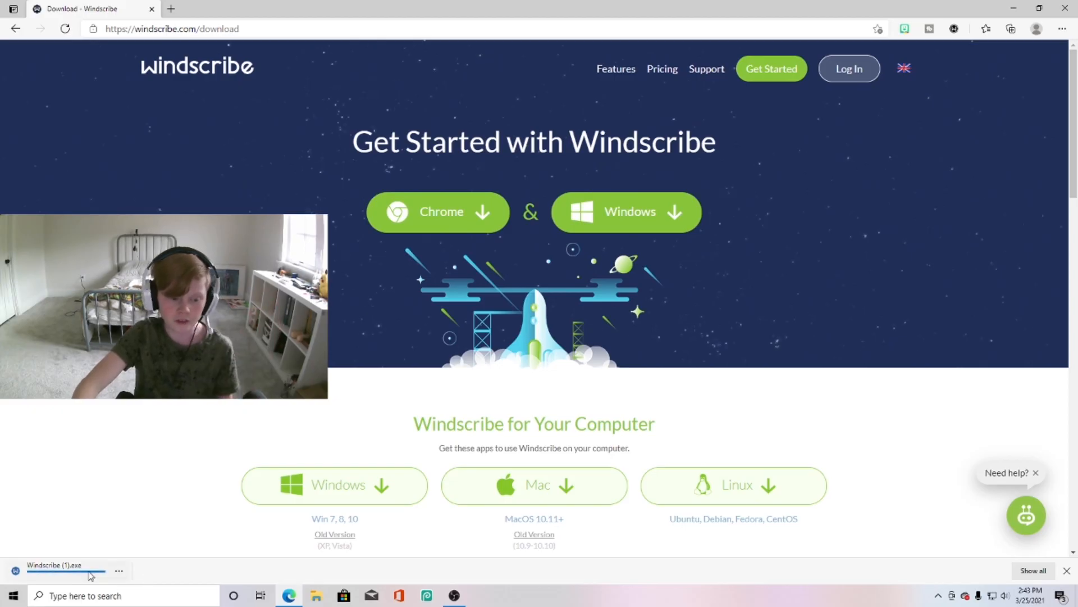
click(54, 565)
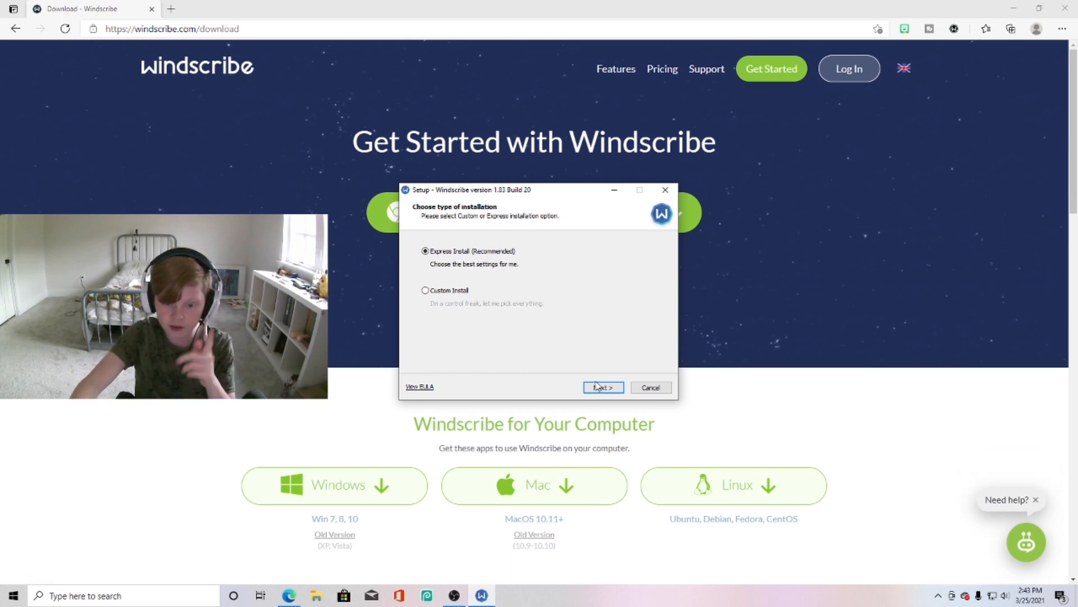
click(601, 387)
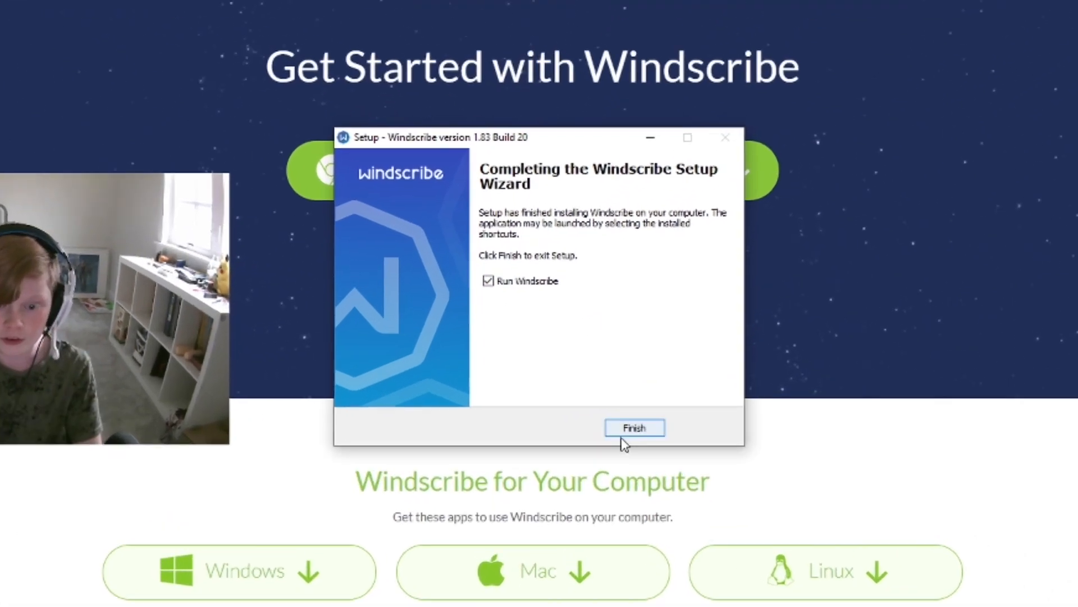
click(634, 427)
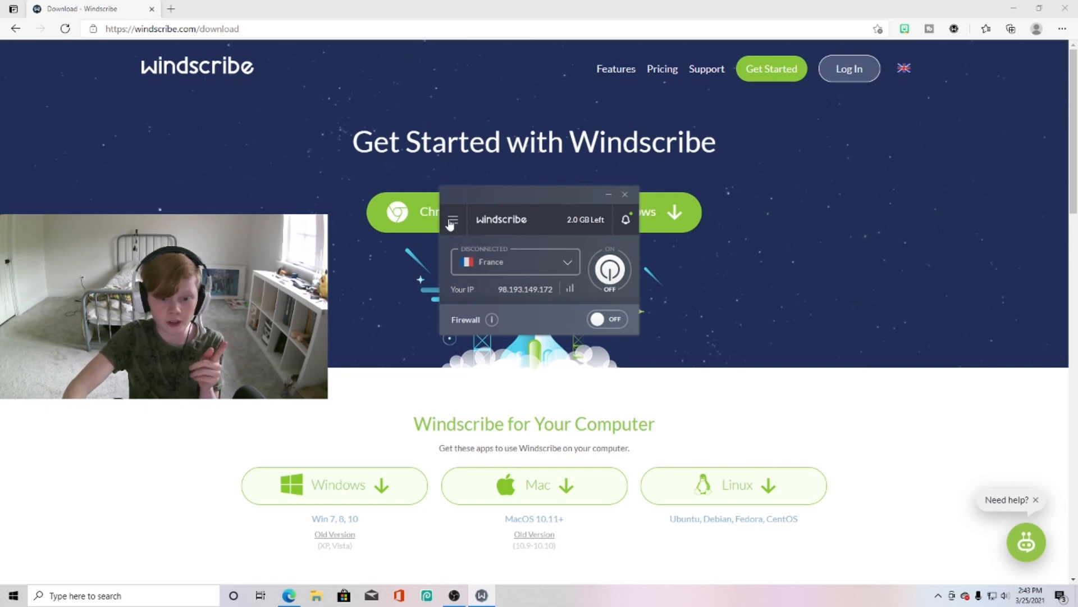
Step: Answer No to 'Do you already have an account?' to reach the login screen
click(451, 220)
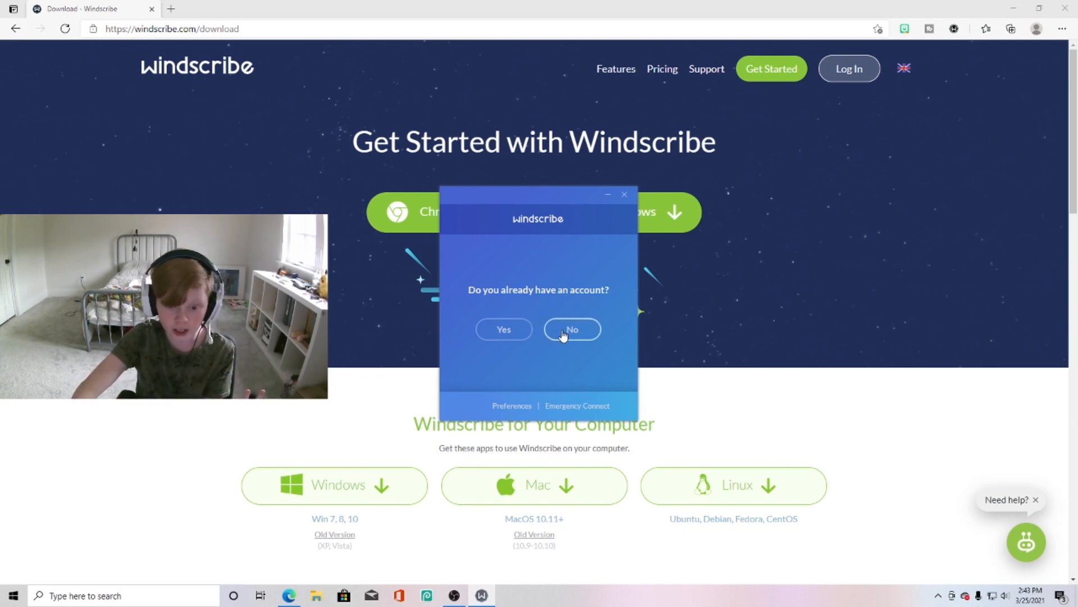
click(572, 329)
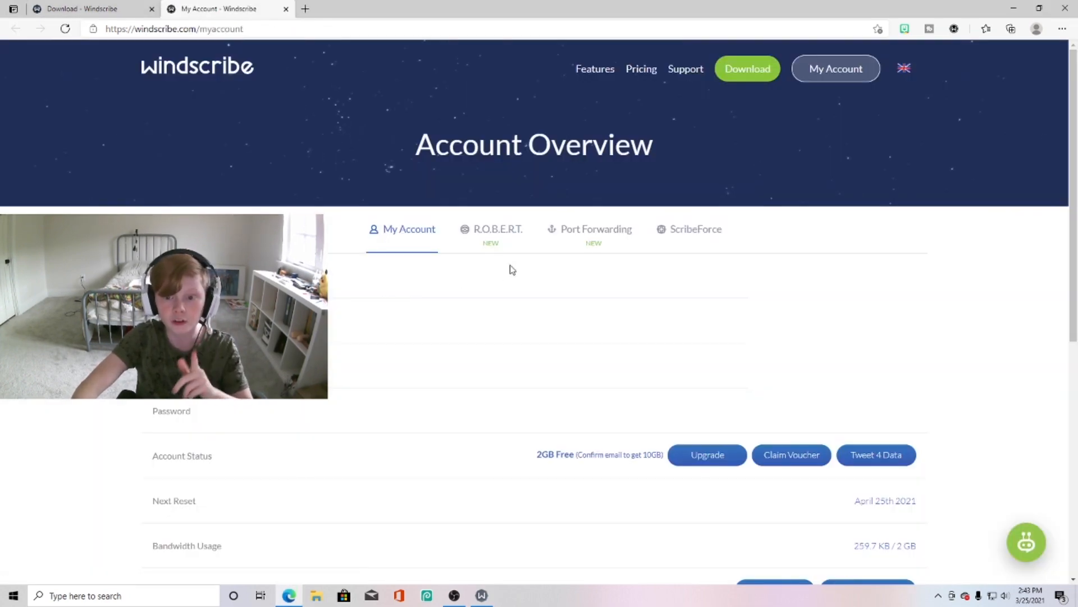
mouse_move(806, 248)
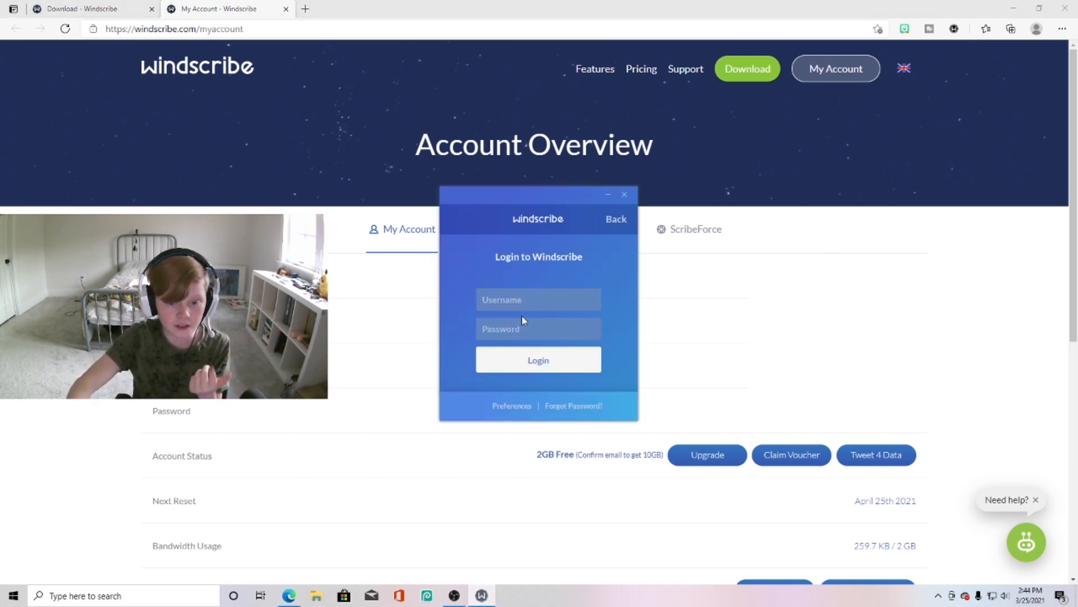
Step: Log in to Windscribe as 'IrwinTech' with the account password
text(IrwinTech)
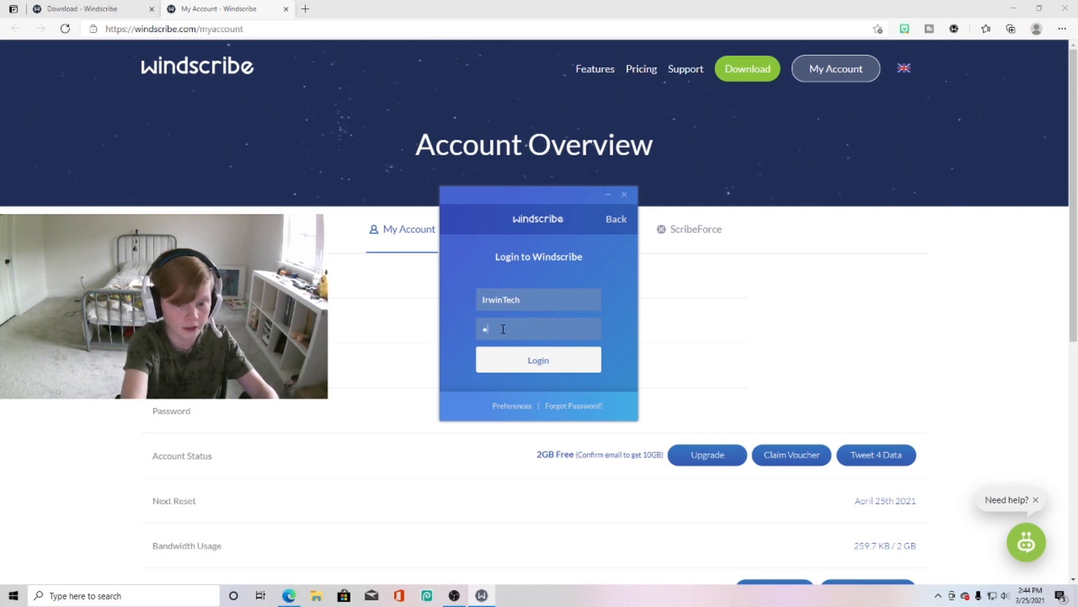
click(538, 360)
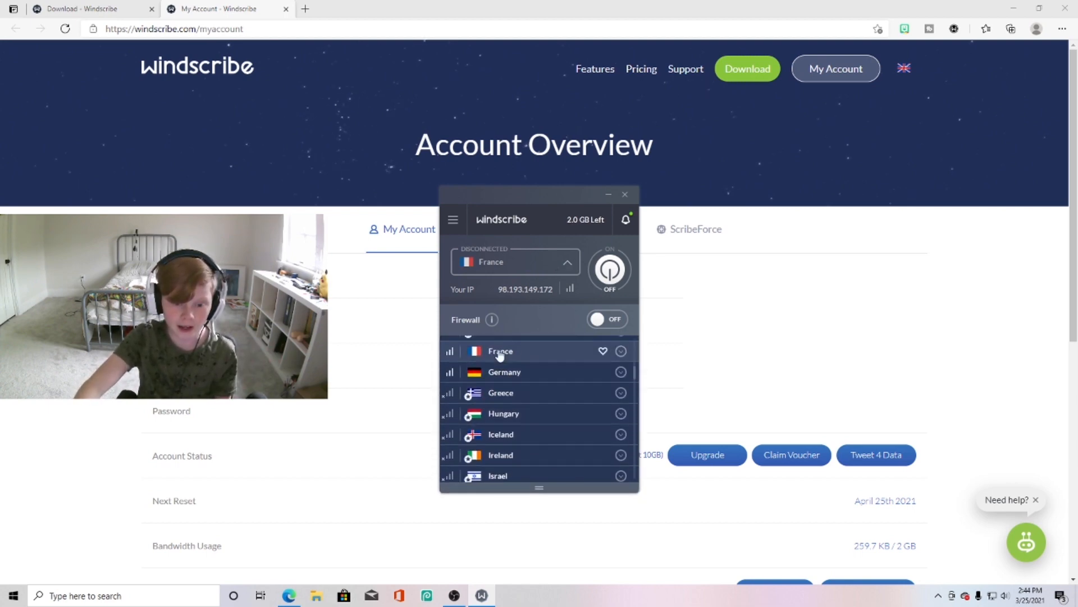
Step: Connect the VPN to the Germany server from the location list
scroll(down, 3)
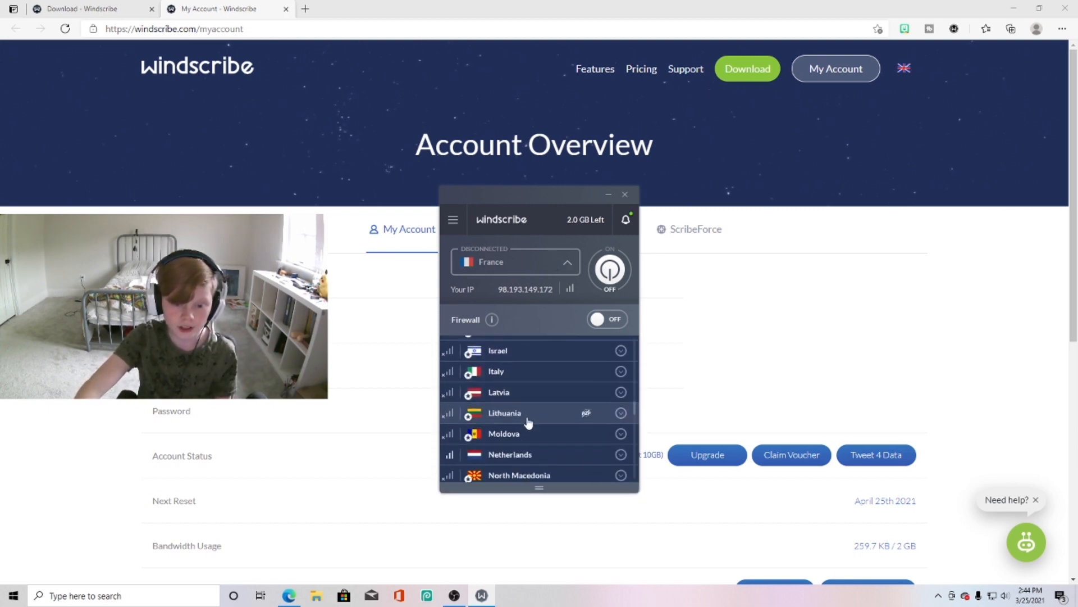
scroll(down, 3)
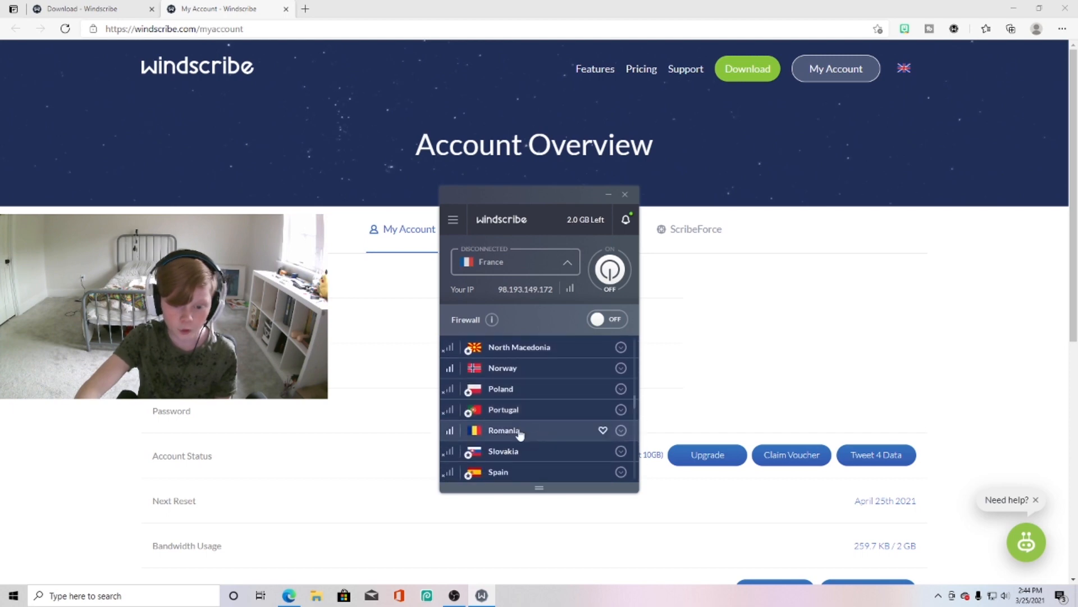
scroll(up, 3)
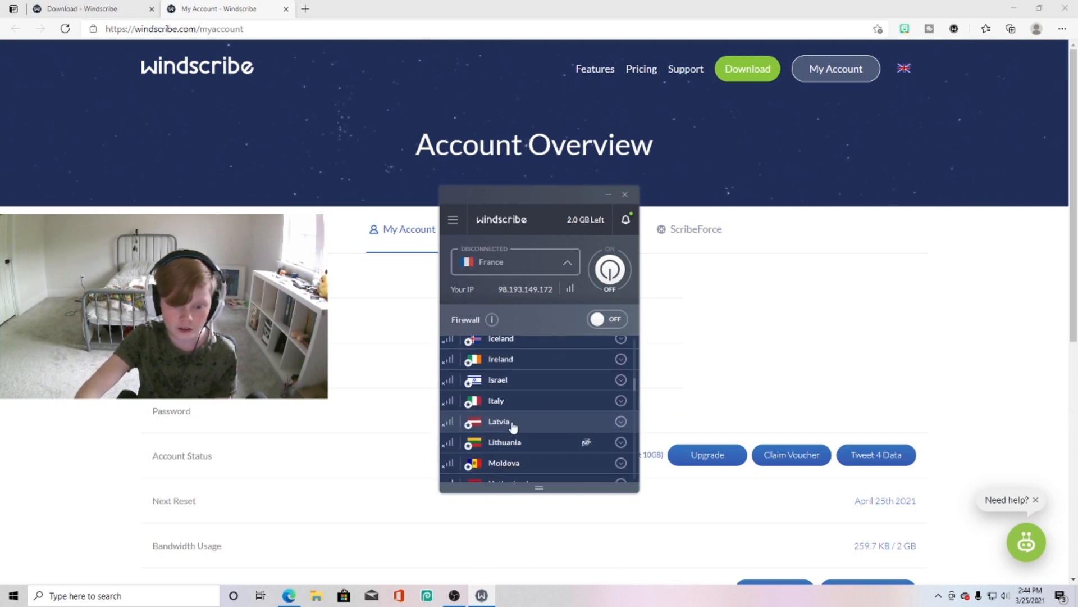
scroll(up, 3)
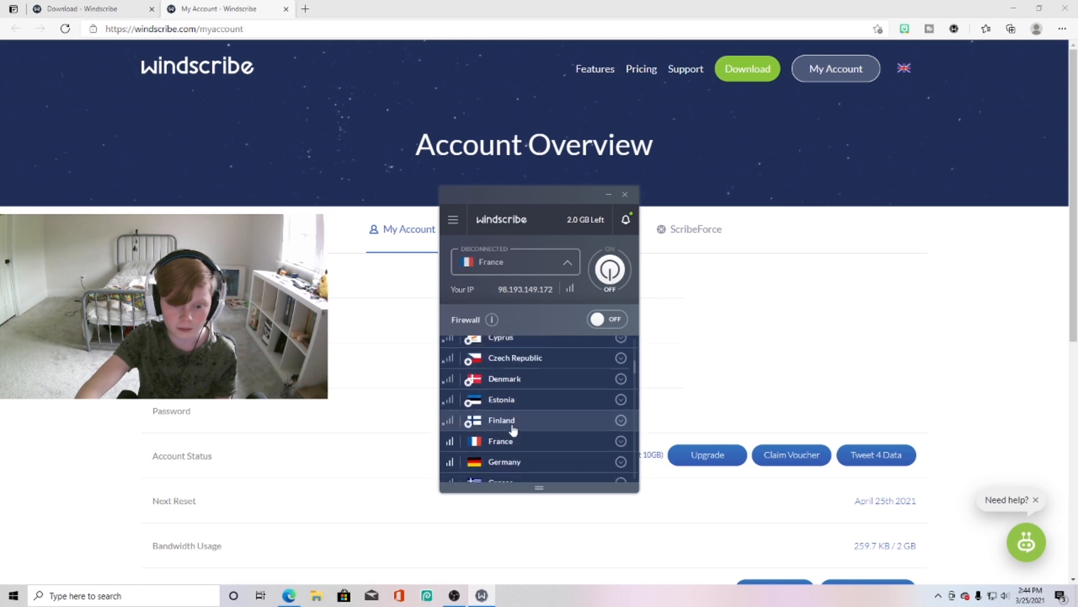
click(504, 462)
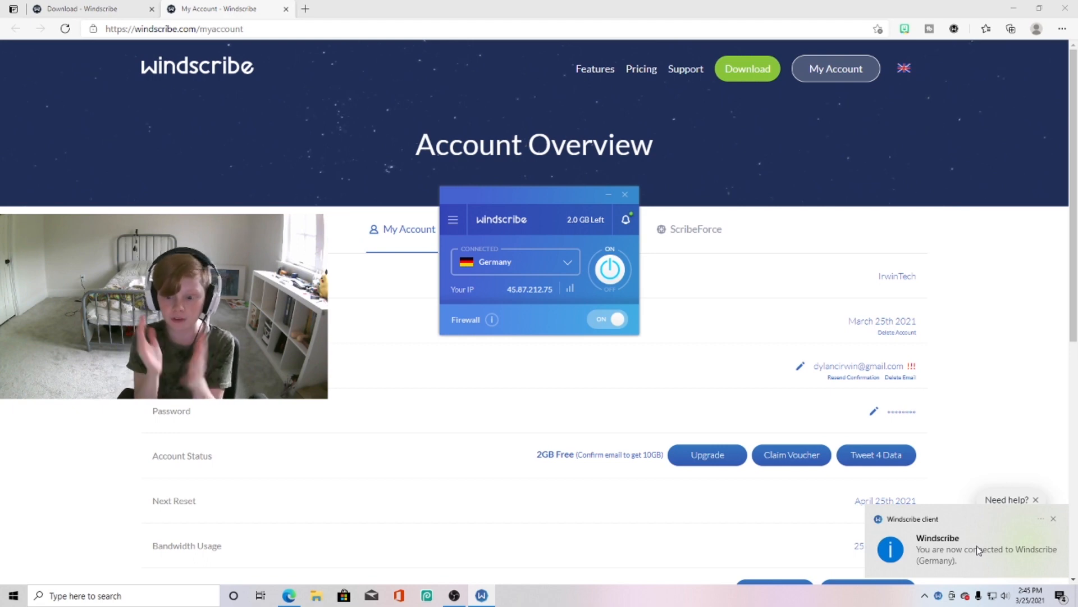
mouse_move(822, 486)
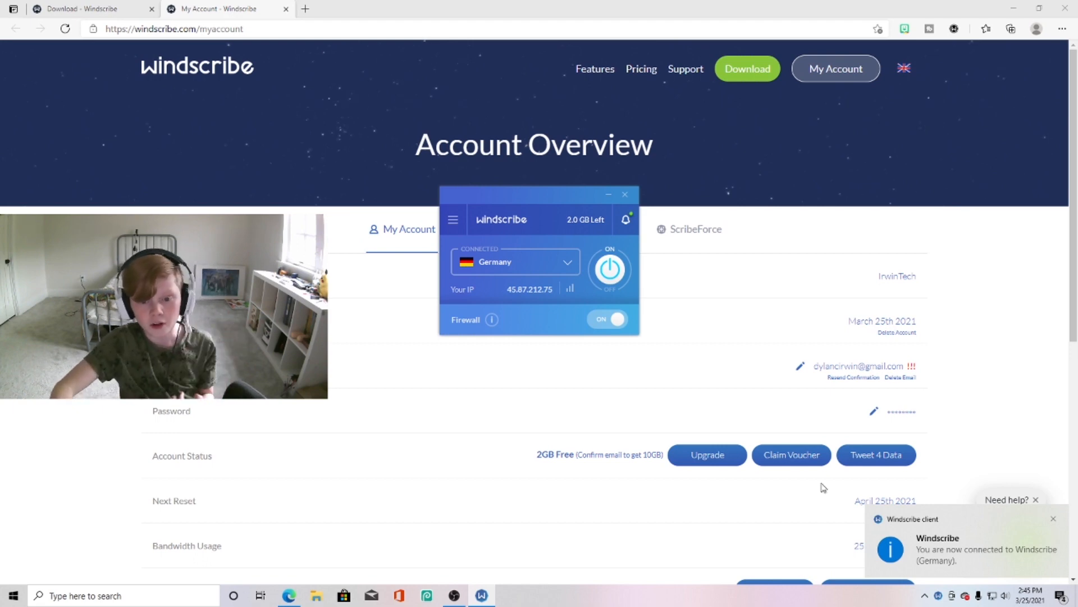
Step: Disconnect the VPN and close the Windscribe window
click(610, 268)
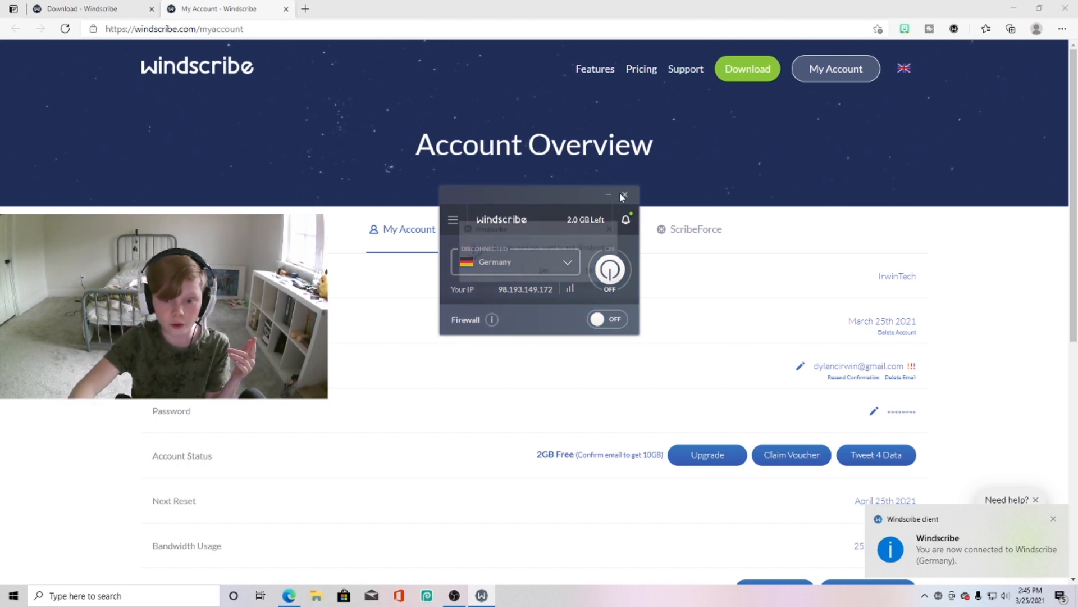
click(623, 195)
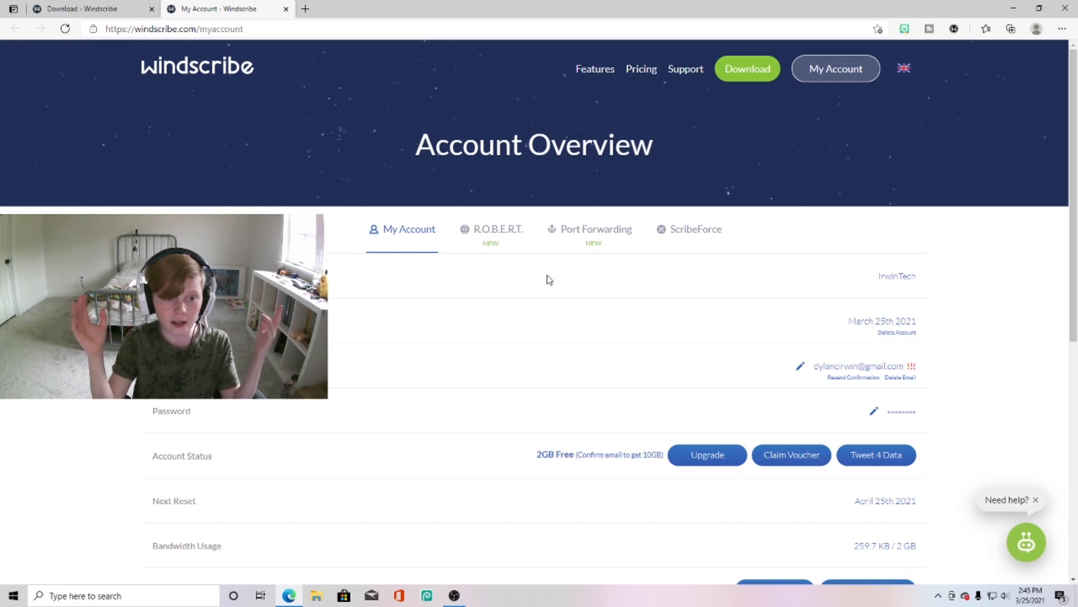